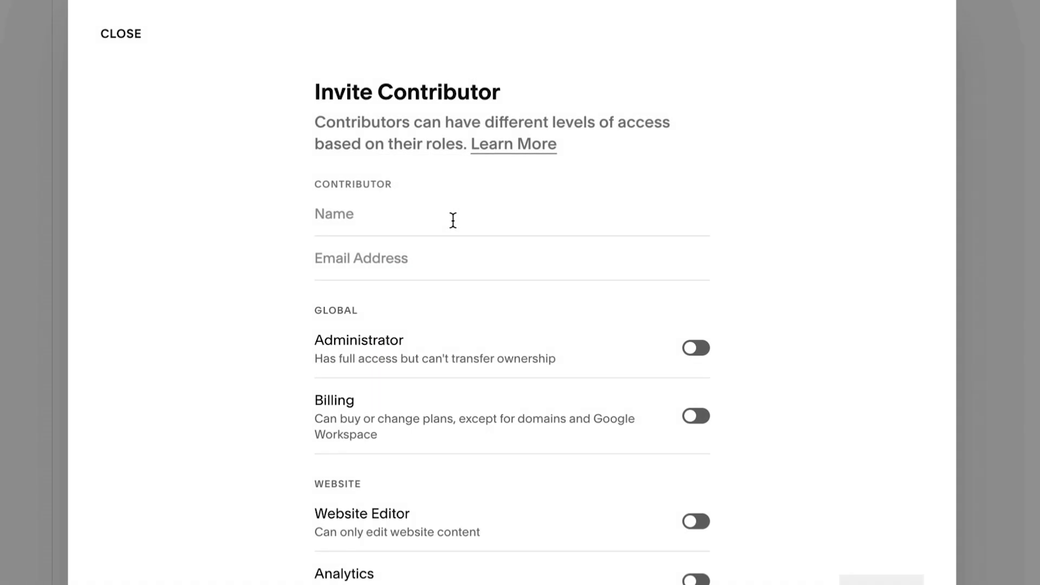
Enter the contributor's email, grant New York and Dublin schedule access, disable client export, and send the invite.
{"action": "type", "text": "JohnDoe@"}
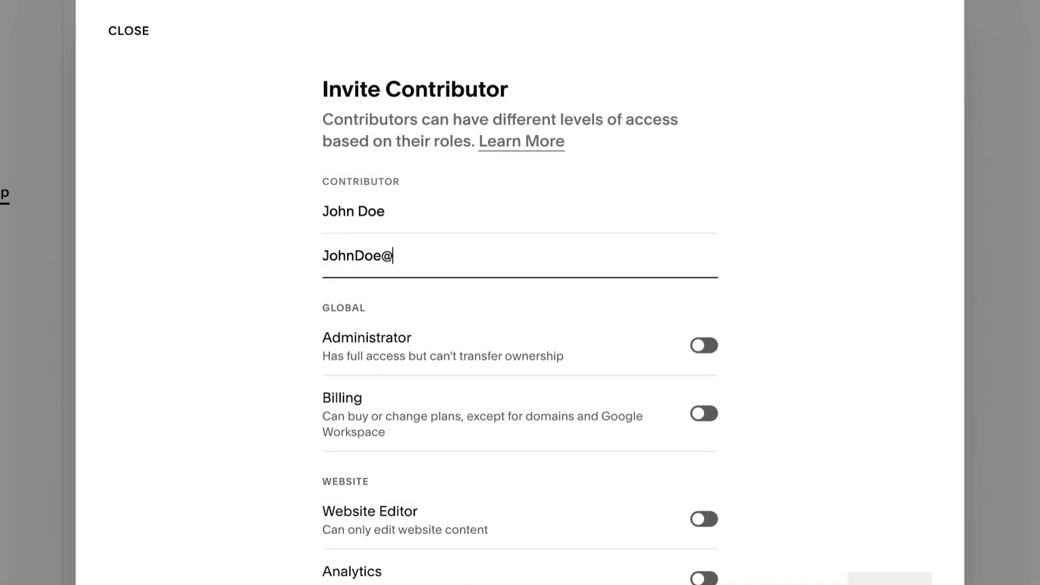
{"action": "scroll", "scroll_direction": "down", "scroll_amount": 3}
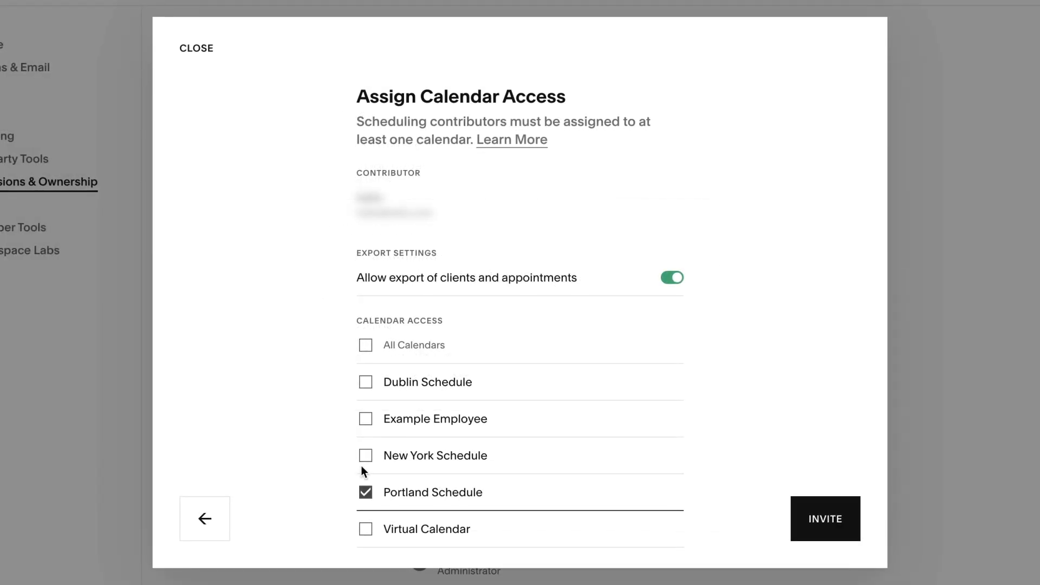
{"action": "left_click", "coordinate": [365, 455]}
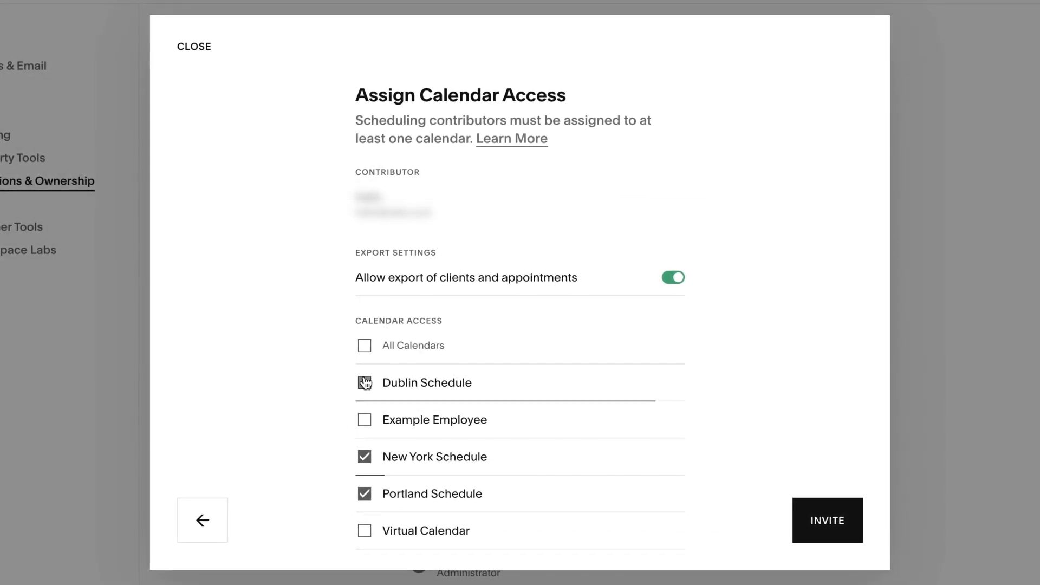
{"action": "left_click", "coordinate": [364, 383]}
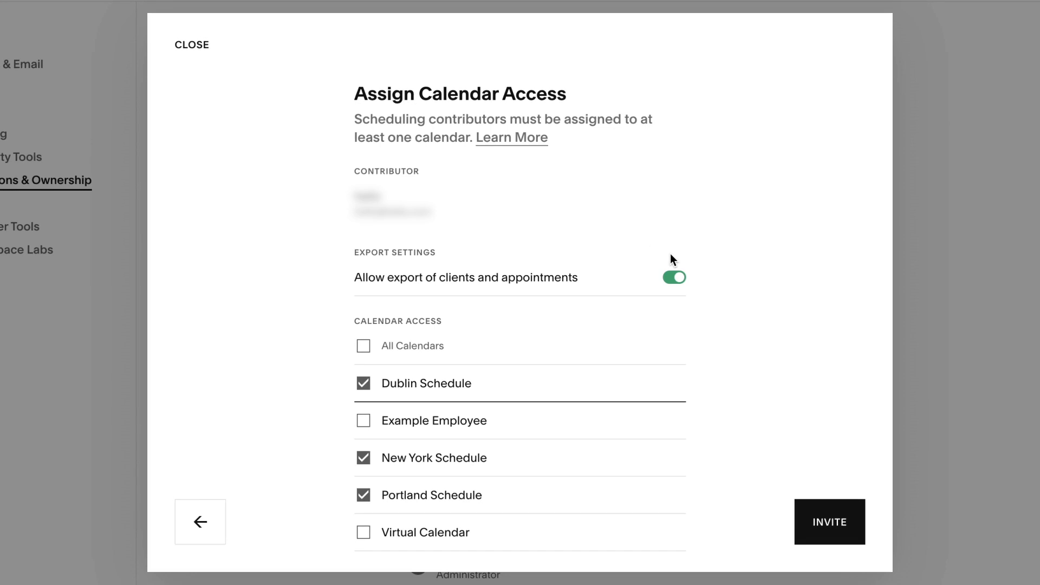
{"action": "left_click", "coordinate": [674, 277]}
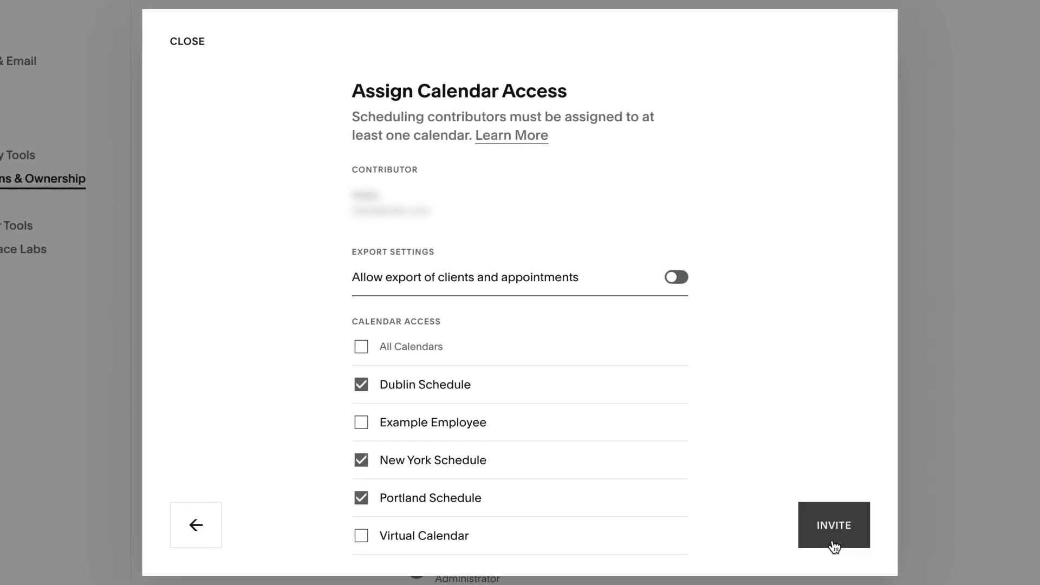
{"action": "left_click", "coordinate": [833, 526]}
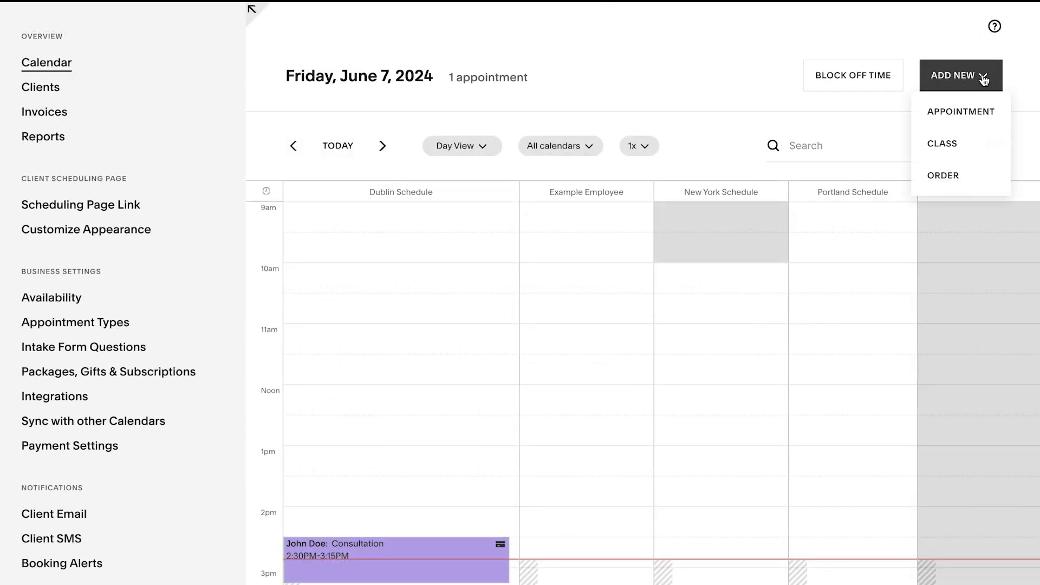
Leave the invite dialog and return to the Maca Skincare website dashboard.
{"action": "left_click", "coordinate": [961, 112]}
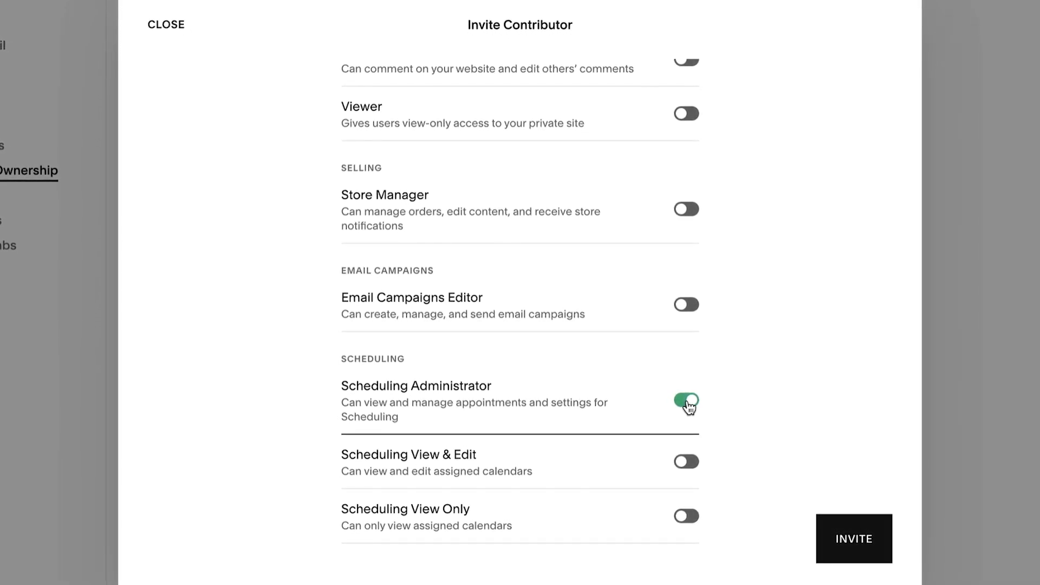
{"action": "left_click", "coordinate": [164, 24]}
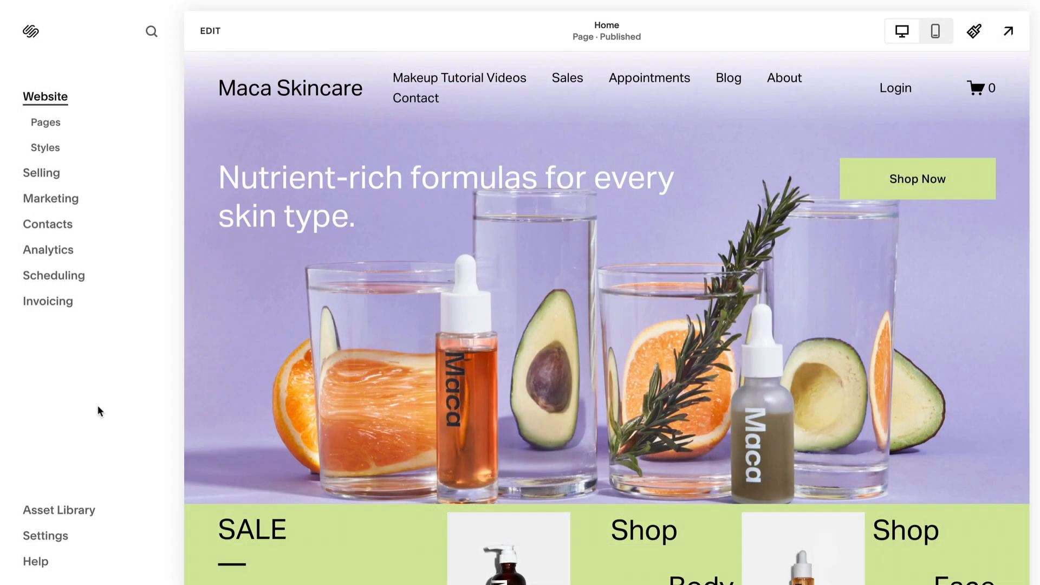
Start a new contributor invite from Settings > Permissions & Ownership.
{"action": "left_click", "coordinate": [45, 535]}
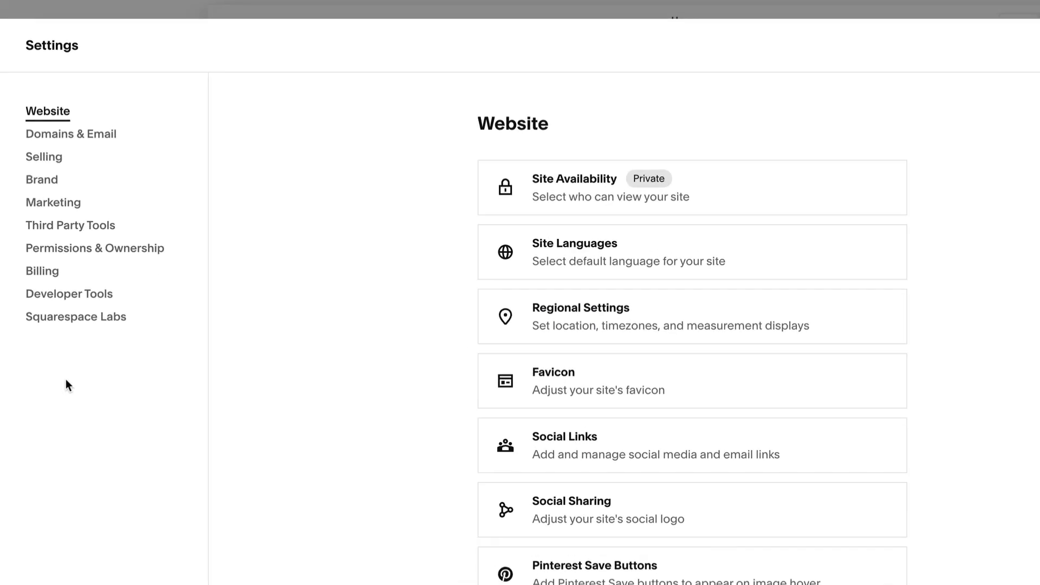
{"action": "left_click", "coordinate": [94, 247]}
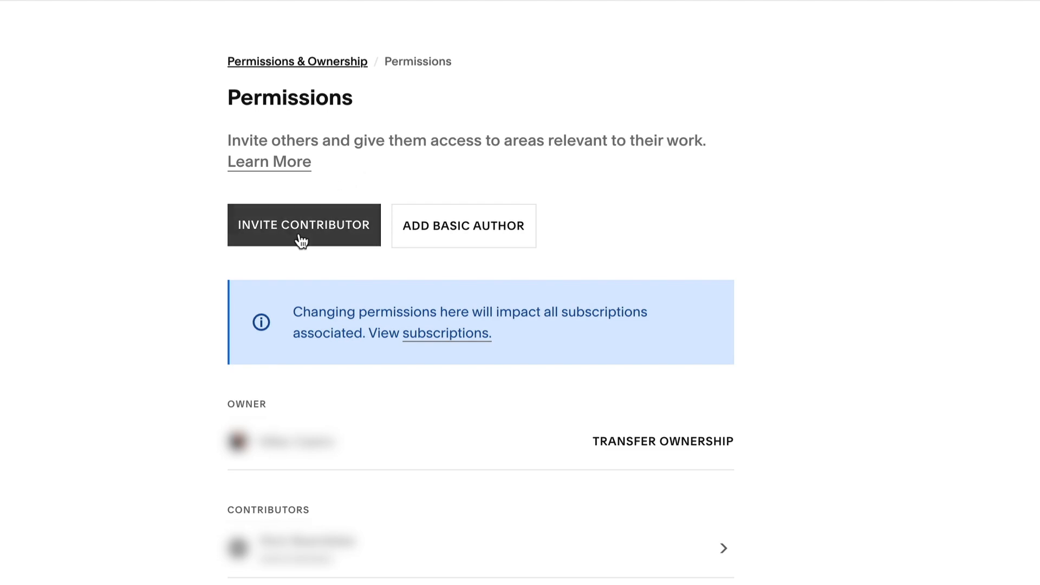
{"action": "left_click", "coordinate": [303, 225]}
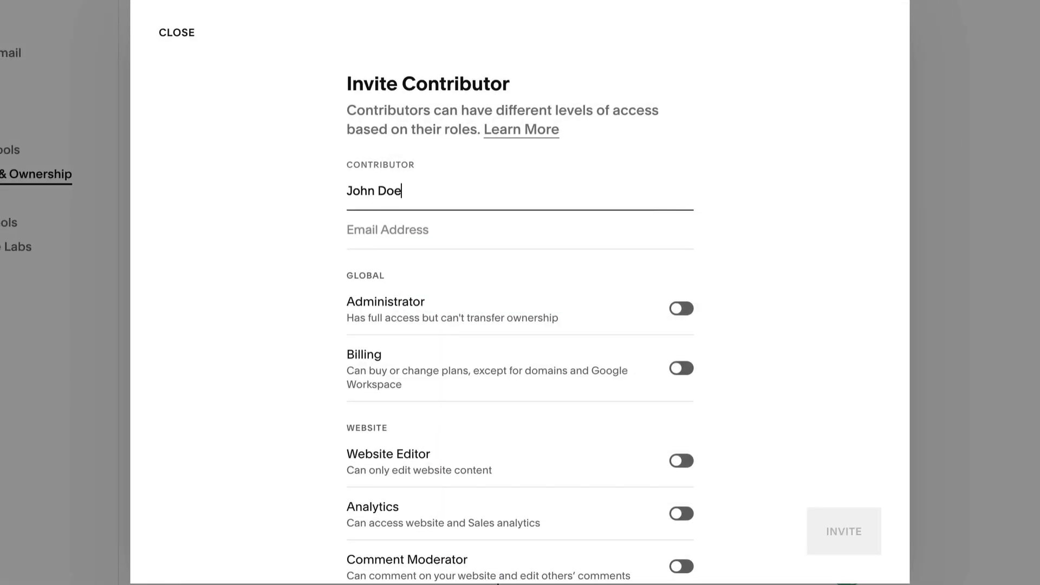
{"action": "scroll", "scroll_direction": "down", "scroll_amount": 3}
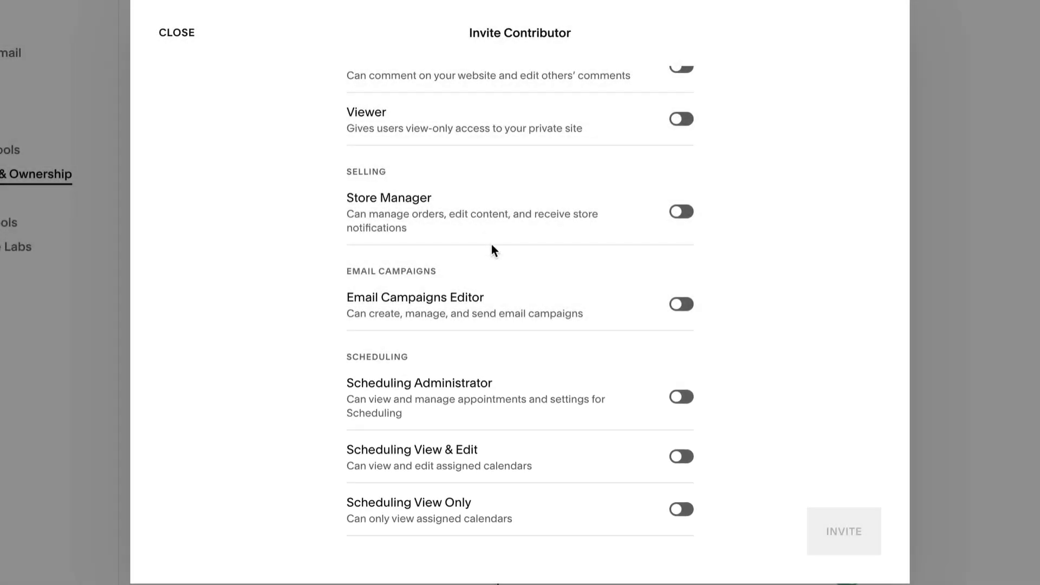
Grant the Scheduling View & Edit role (Administrator left off) and continue to calendar access.
{"action": "left_click", "coordinate": [681, 397]}
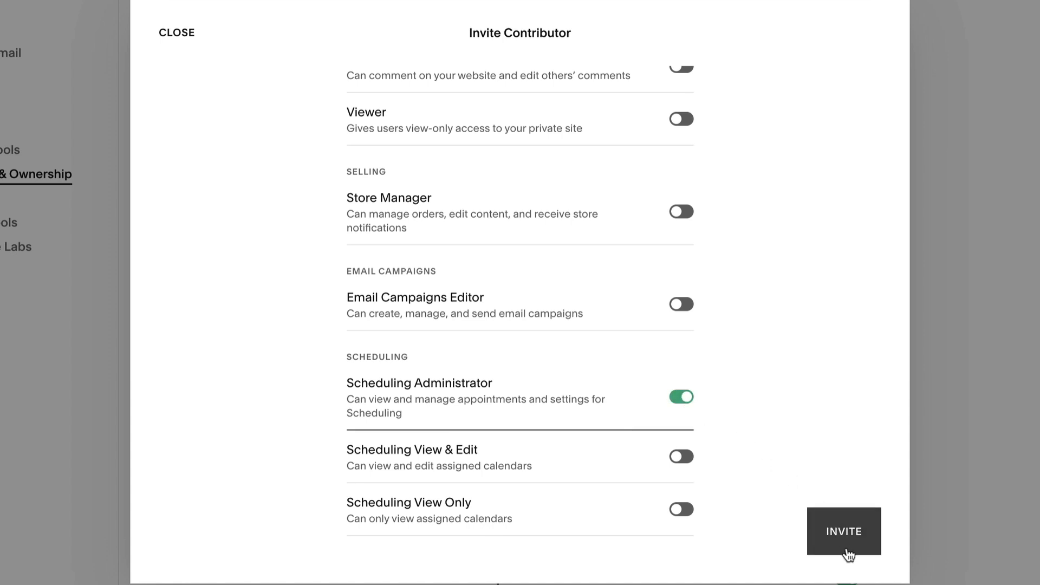
{"action": "left_click", "coordinate": [681, 397]}
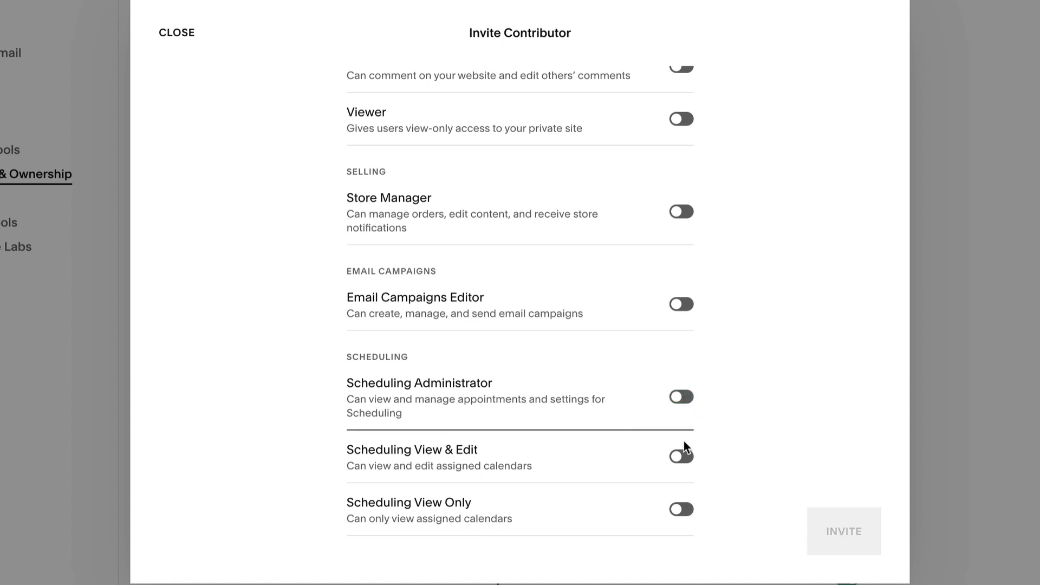
{"action": "left_click", "coordinate": [681, 456]}
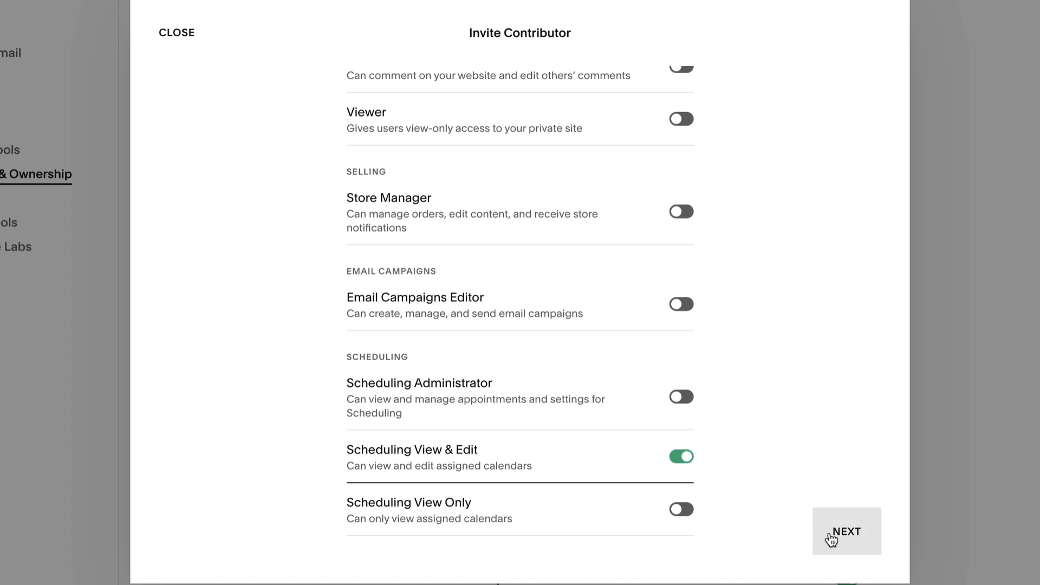
{"action": "left_click", "coordinate": [846, 530]}
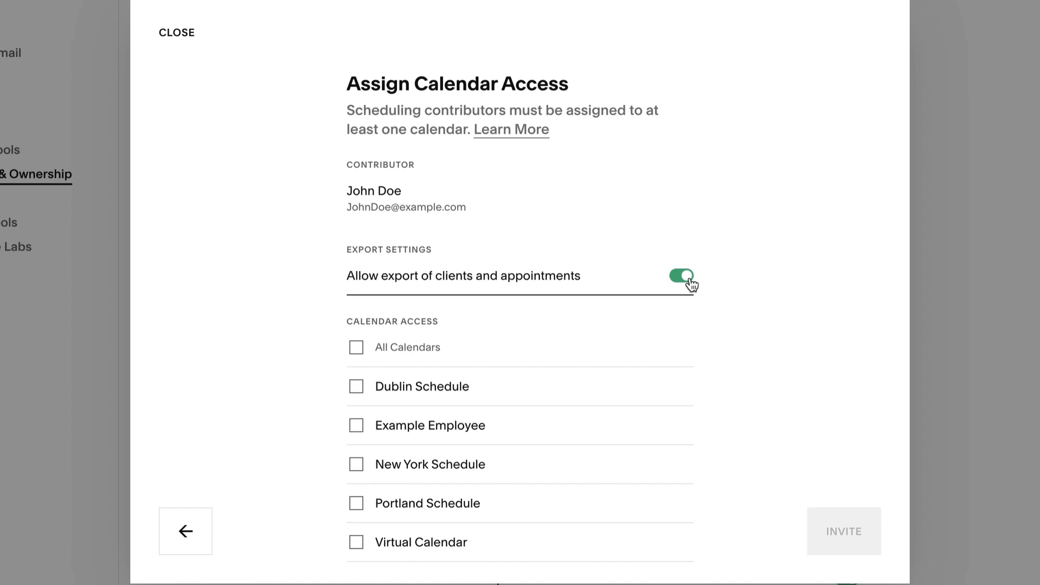
Grant access to the New York and Portland schedules and send the invitation.
{"action": "left_click", "coordinate": [356, 464]}
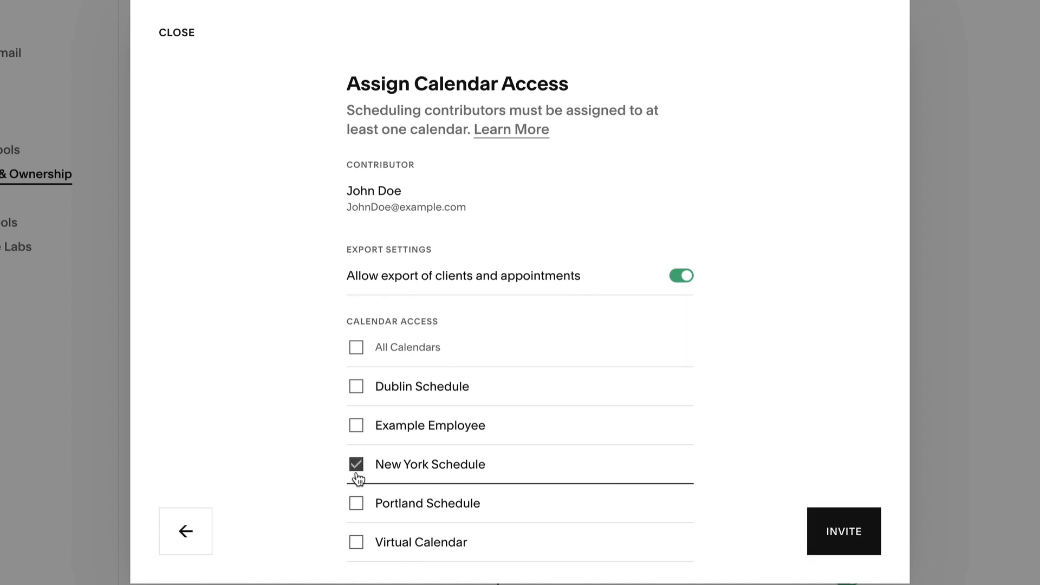
{"action": "left_click", "coordinate": [355, 503]}
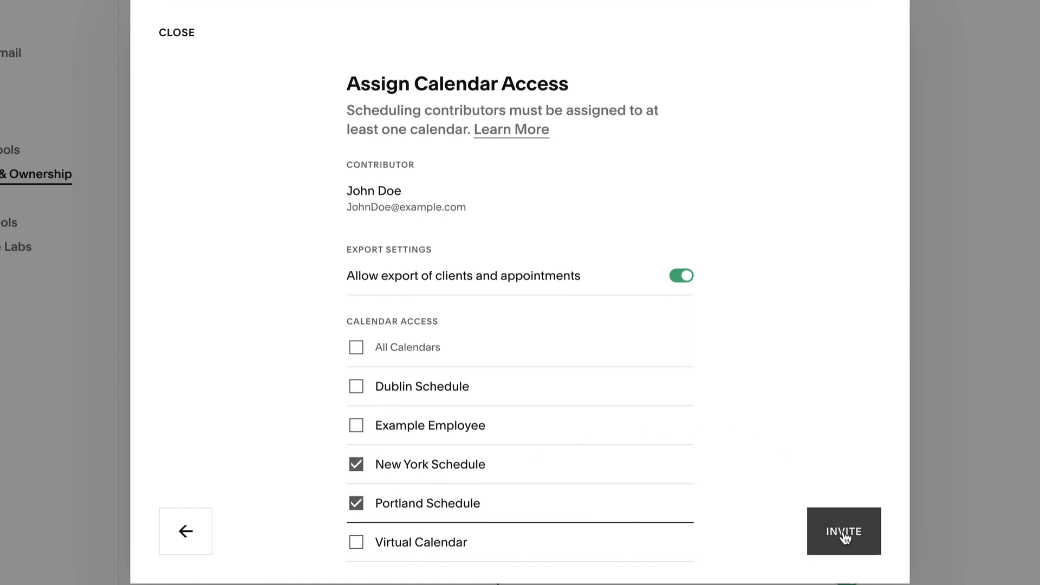
{"action": "left_click", "coordinate": [845, 530]}
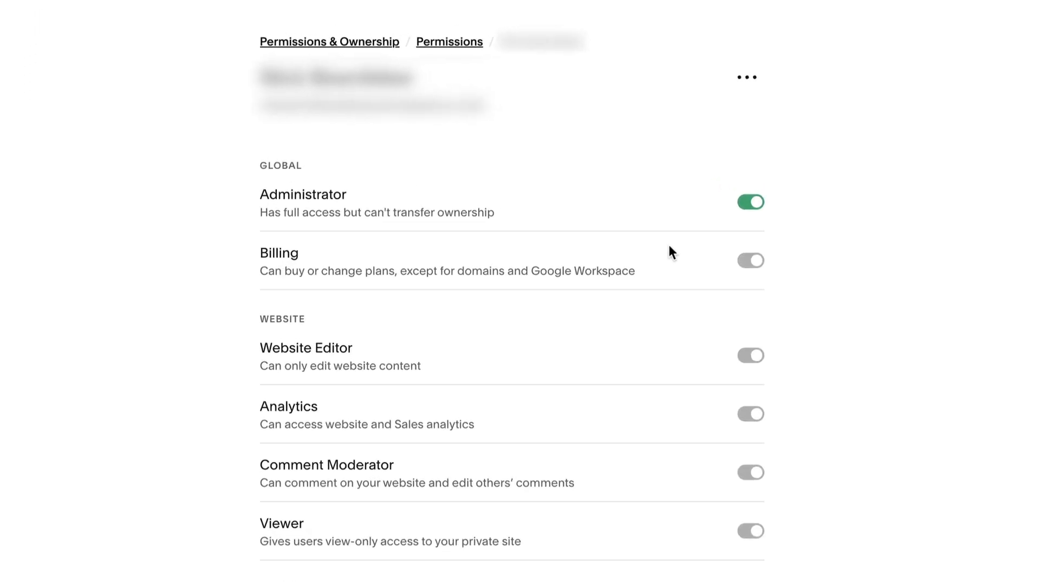
Switch from the permissions page to the Acuity Scheduling dashboard.
{"action": "left_click", "coordinate": [744, 77]}
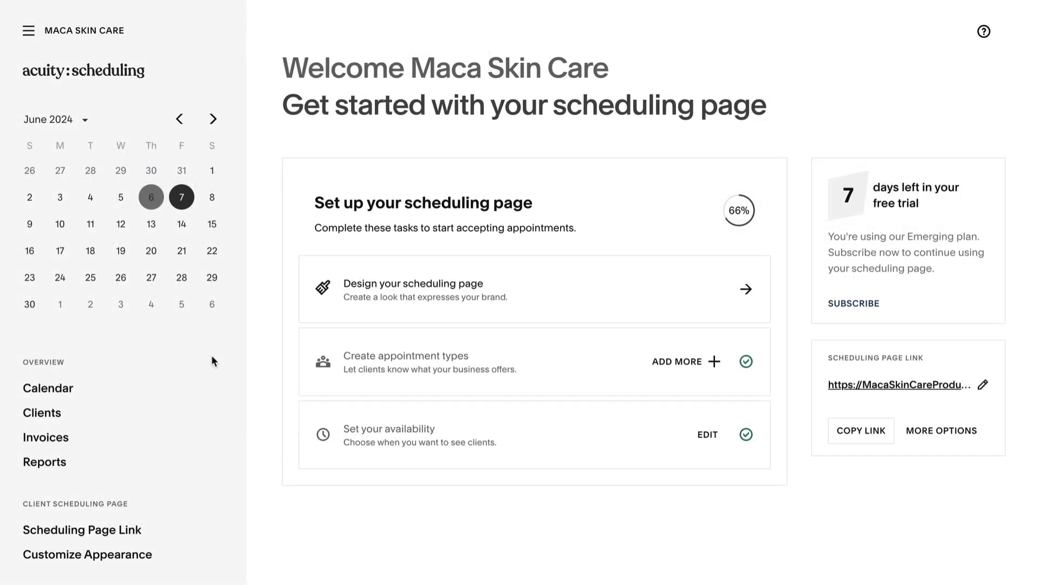
{"action": "mouse_move", "coordinate": [134, 276]}
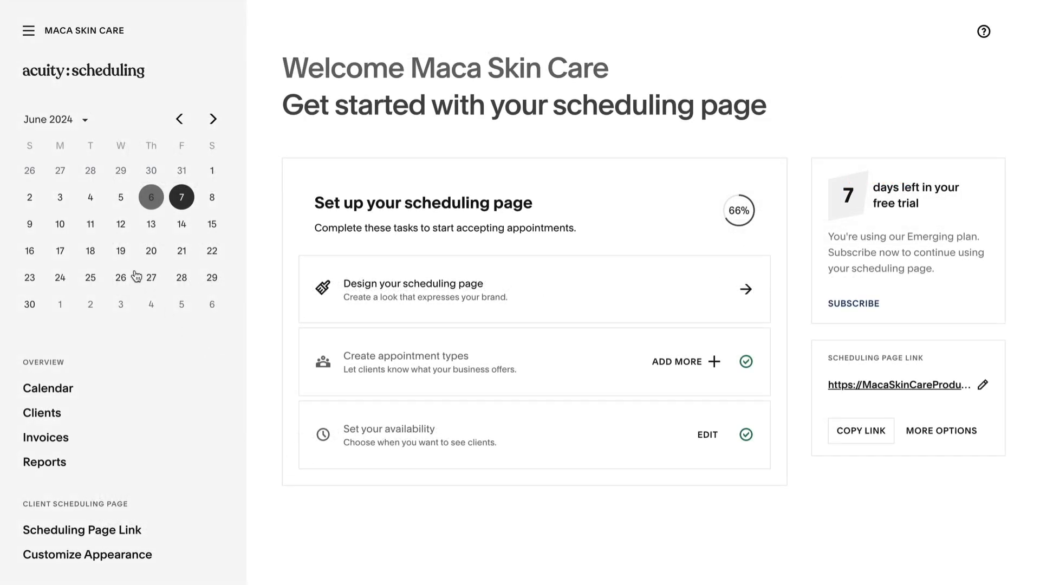
From the Permissions page, start a contributor invite and open the Learn More help guide.
{"action": "left_click", "coordinate": [28, 30]}
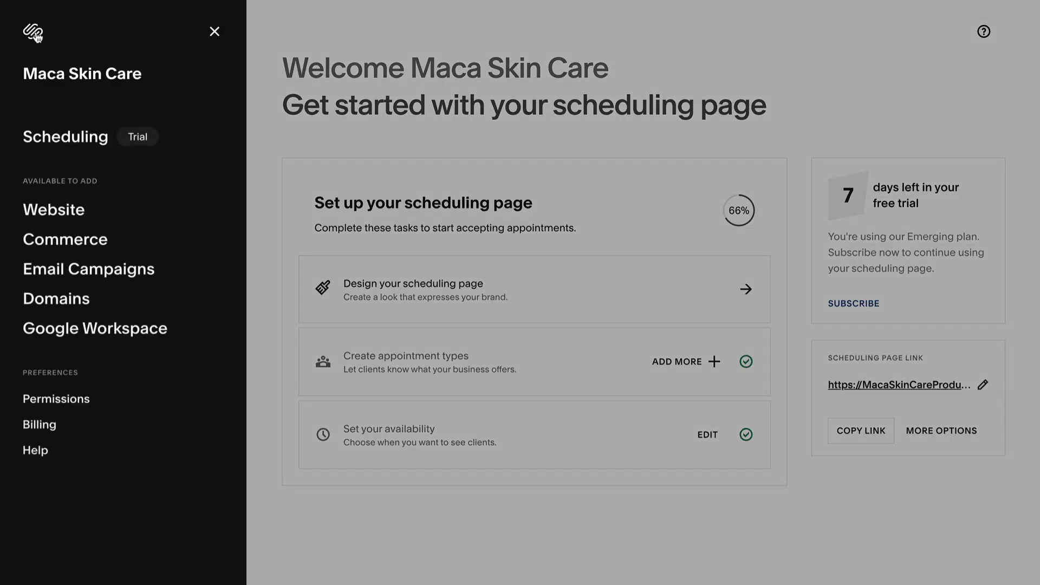
{"action": "left_click", "coordinate": [57, 399]}
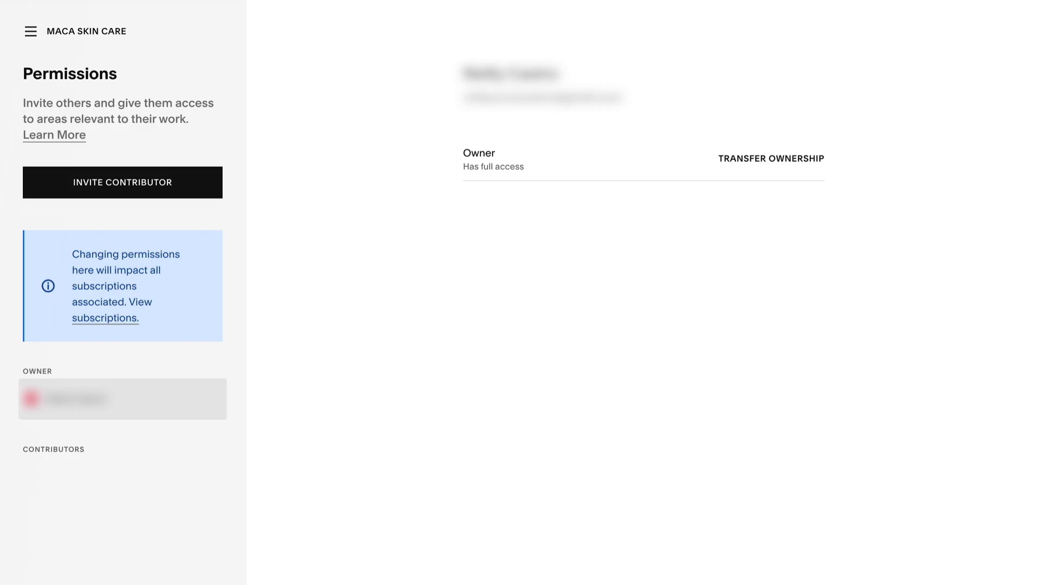
{"action": "left_click", "coordinate": [122, 182]}
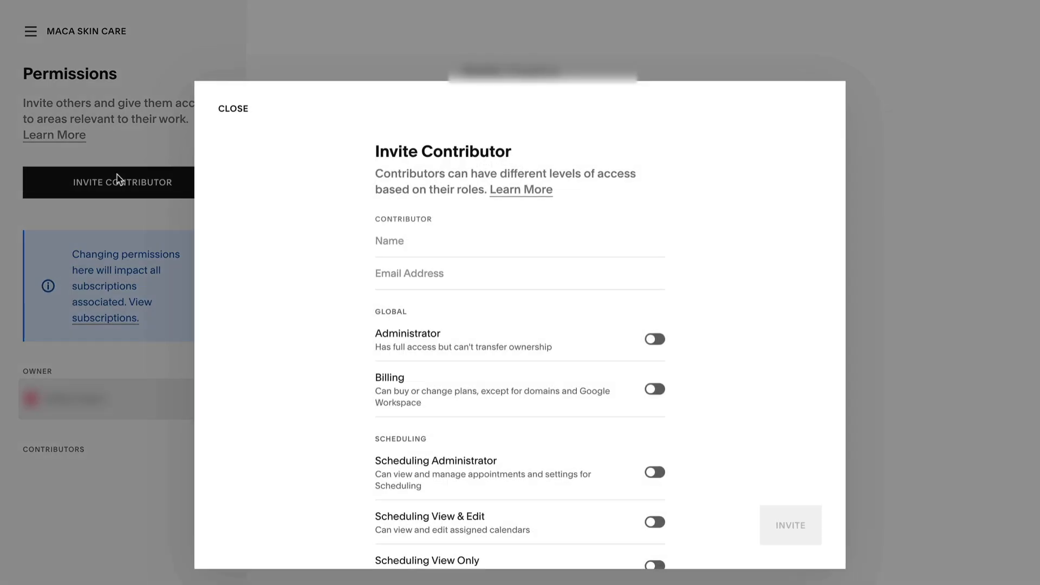
{"action": "left_click", "coordinate": [519, 190]}
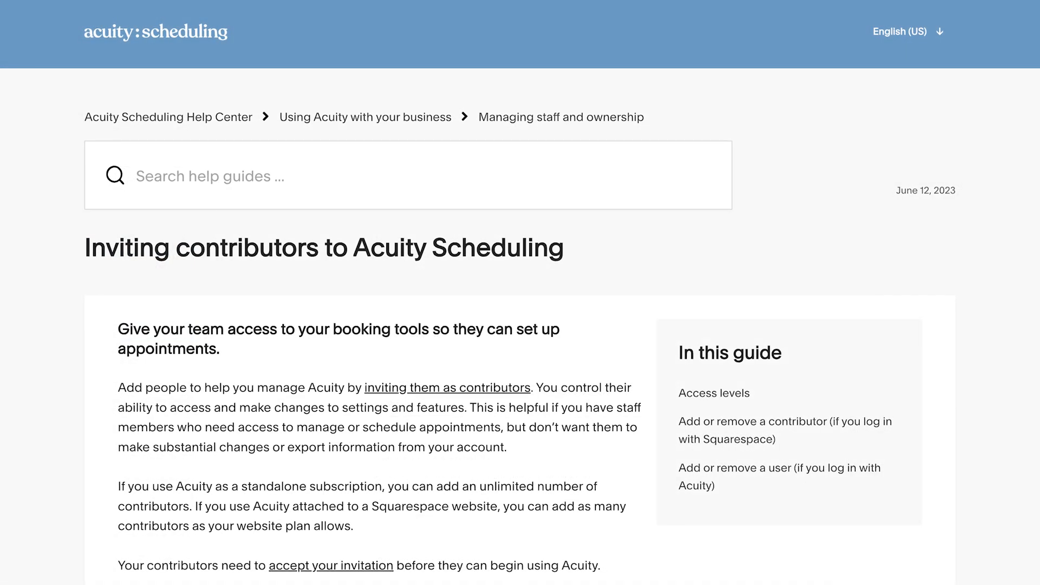